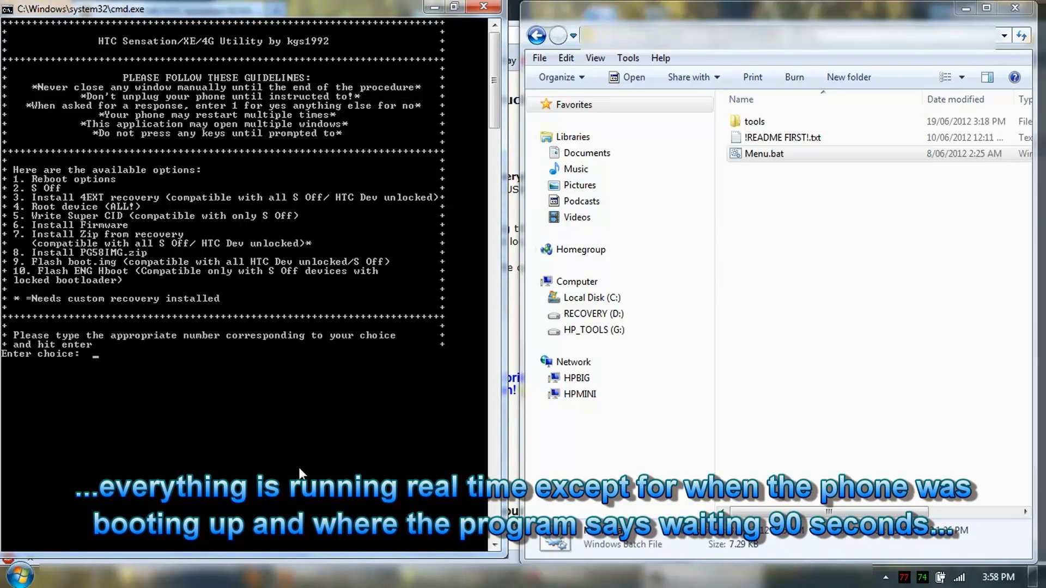
Choose S-Off (2), then the Hboot v1.18 or lower option (1)
{"action": "type", "text": "2"}
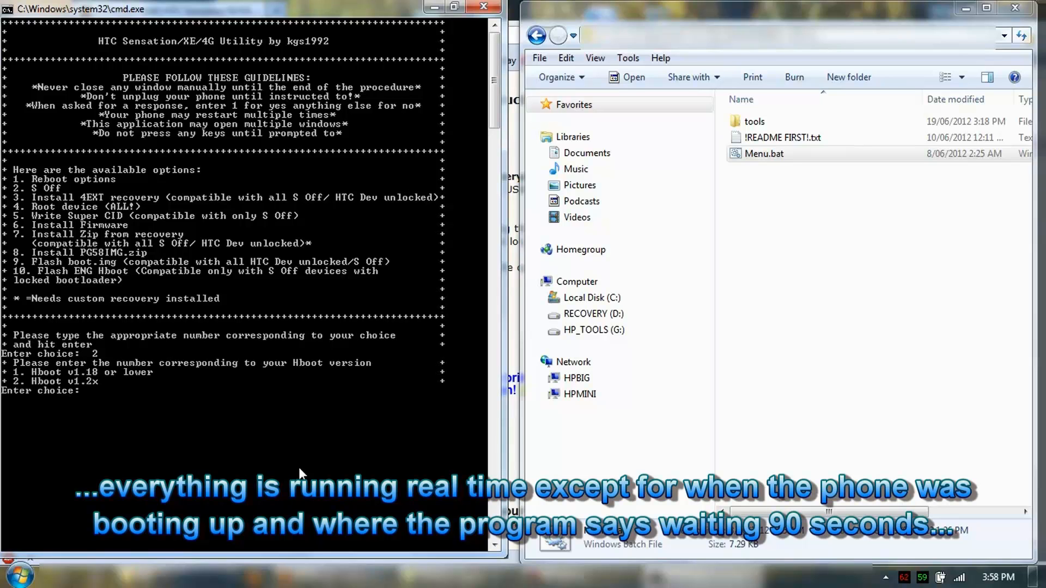
{"action": "type", "text": "1"}
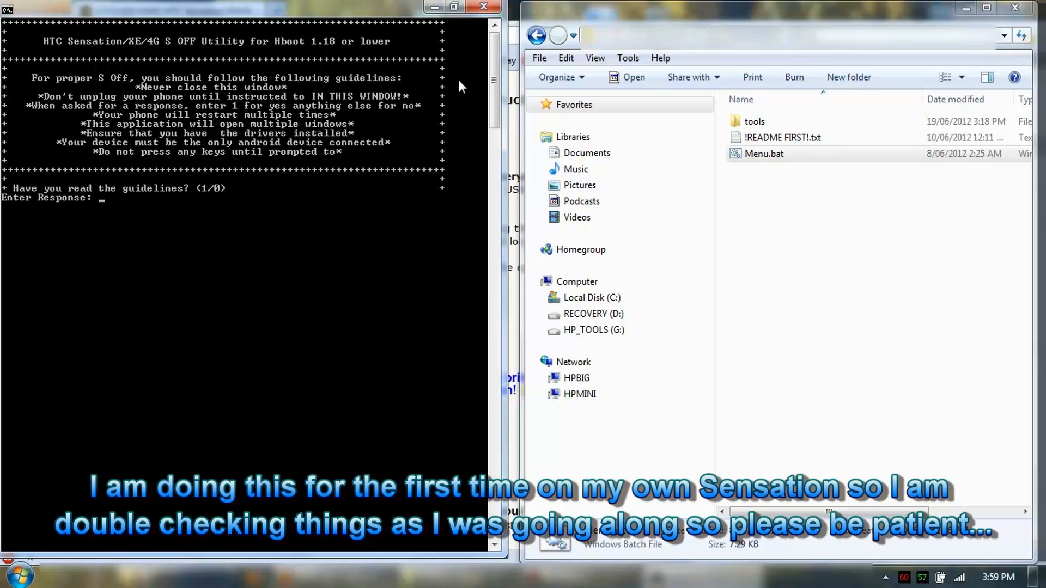
Answer 1 to confirm the S-Off guidelines have been read
{"action": "type", "text": "1"}
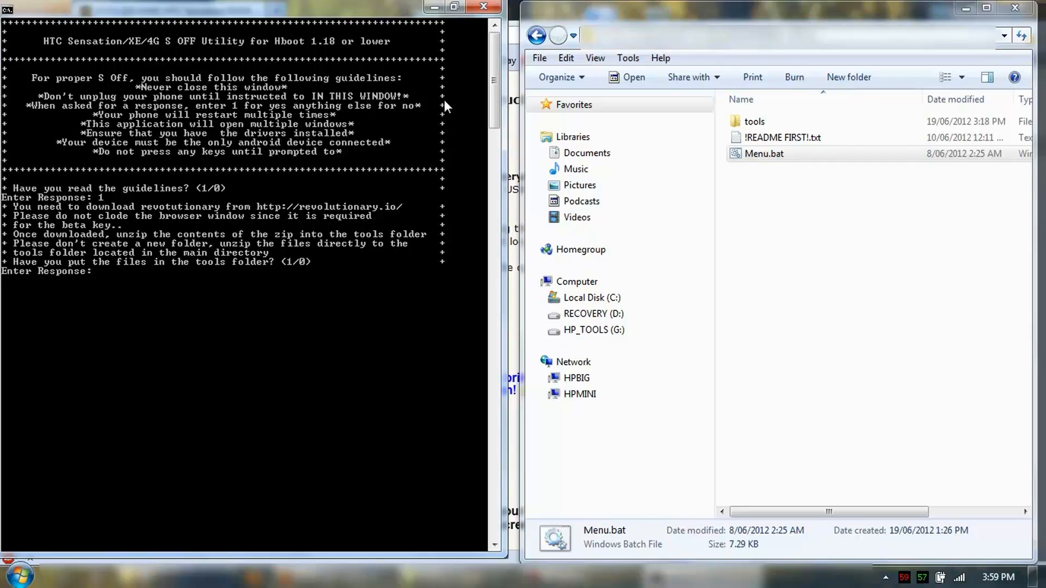
{"action": "mouse_move", "coordinate": [258, 243]}
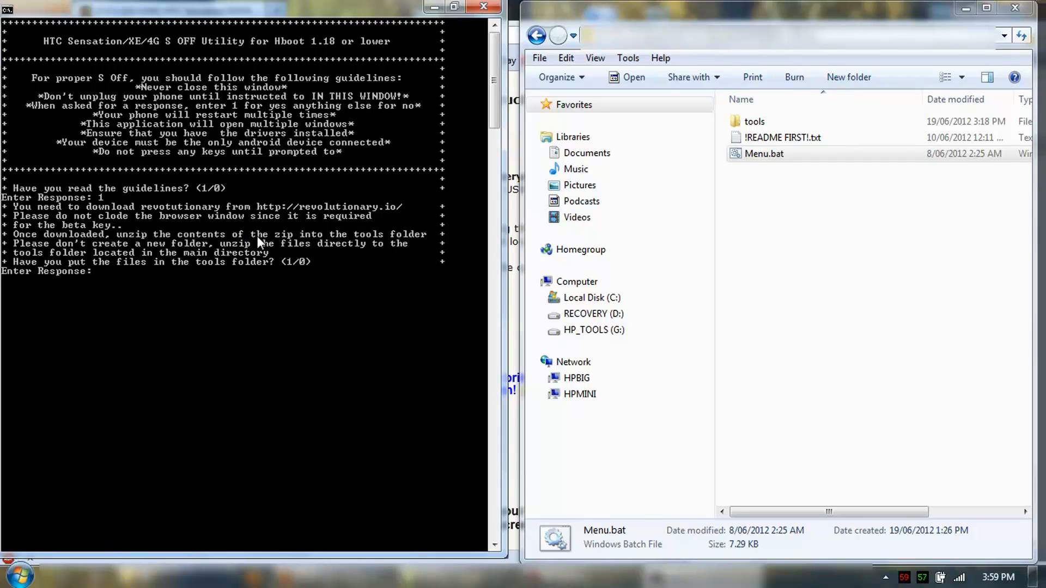
{"action": "mouse_move", "coordinate": [298, 246]}
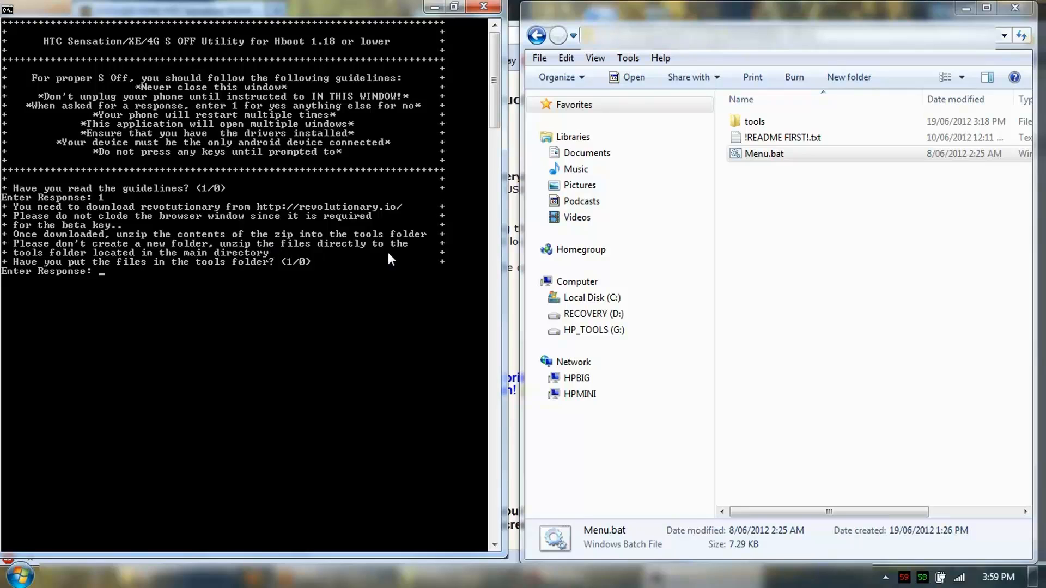
{"action": "mouse_move", "coordinate": [278, 267]}
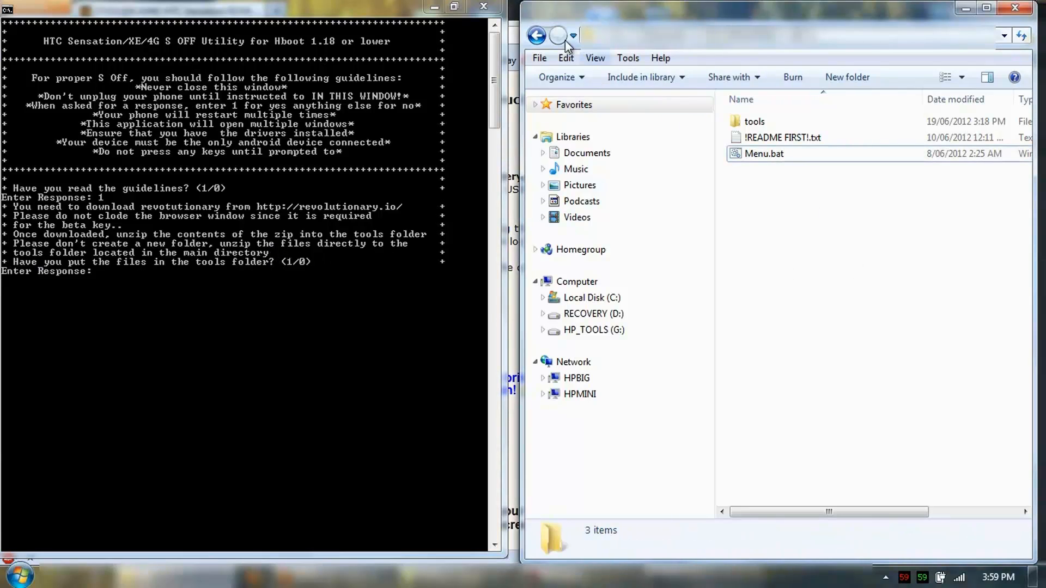
Copy the six files from the revolutionary-0.4pre4 folder
{"action": "double_click", "coordinate": [754, 122]}
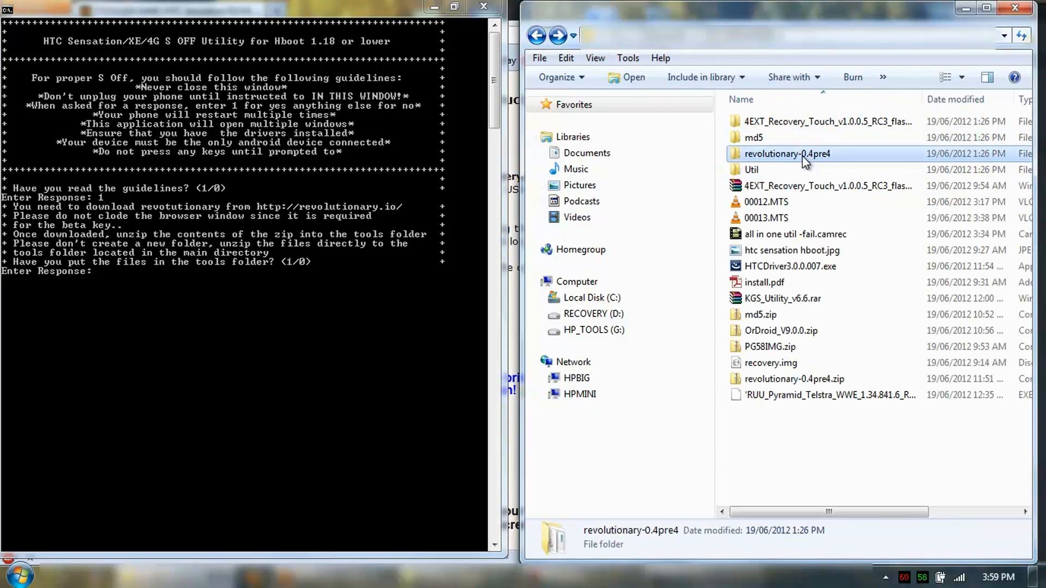
{"action": "double_click", "coordinate": [787, 153]}
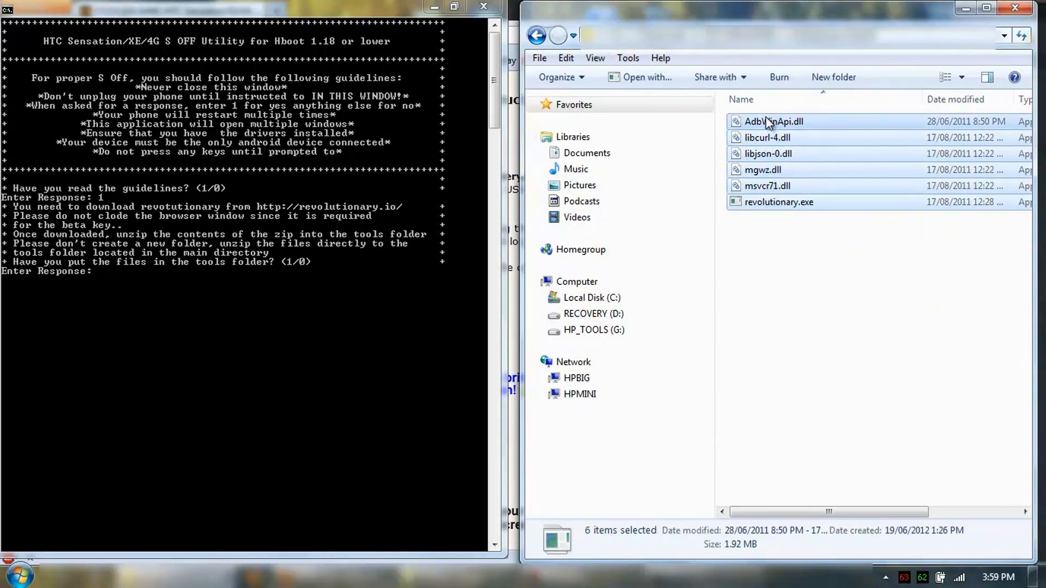
{"action": "right_click", "coordinate": [767, 121]}
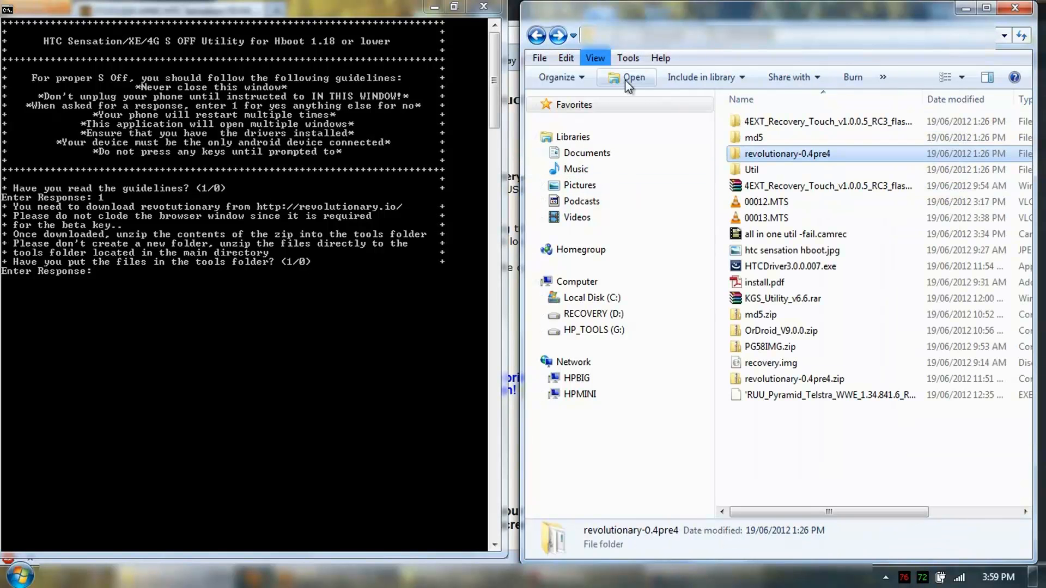
Paste them into Util\tools, replacing the existing duplicates
{"action": "left_click", "coordinate": [752, 169]}
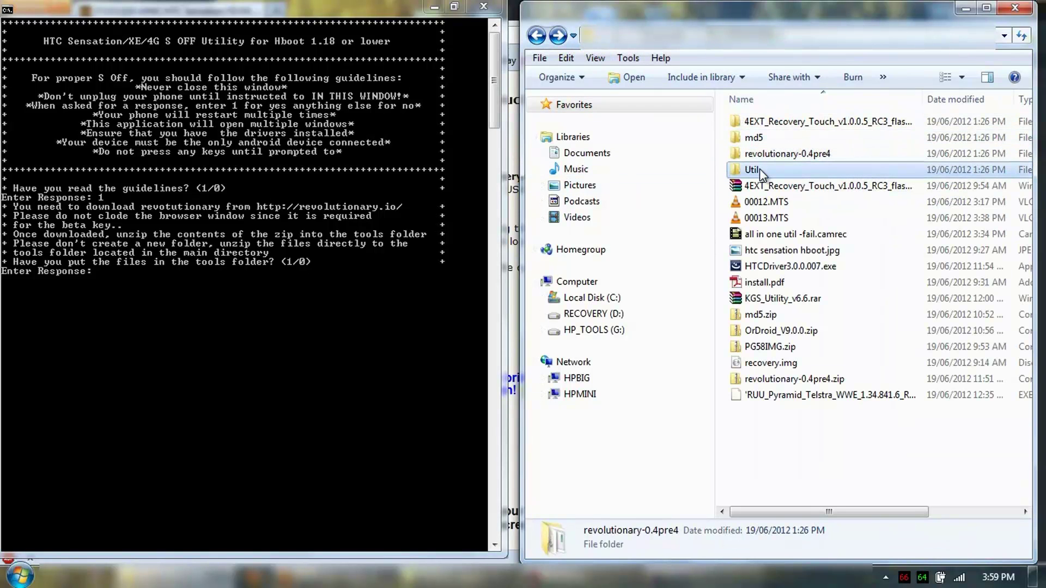
{"action": "double_click", "coordinate": [752, 169]}
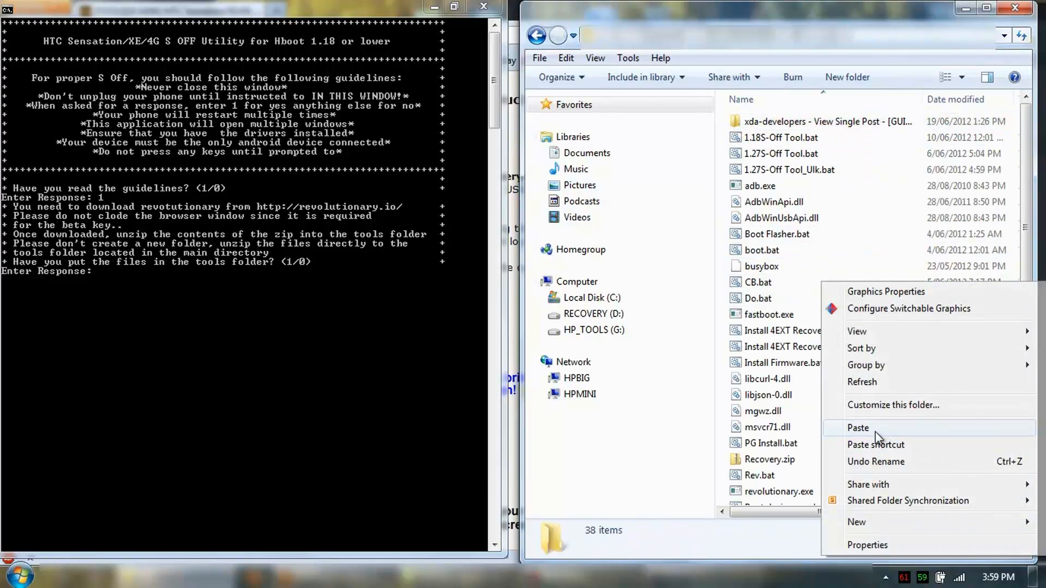
{"action": "left_click", "coordinate": [858, 428]}
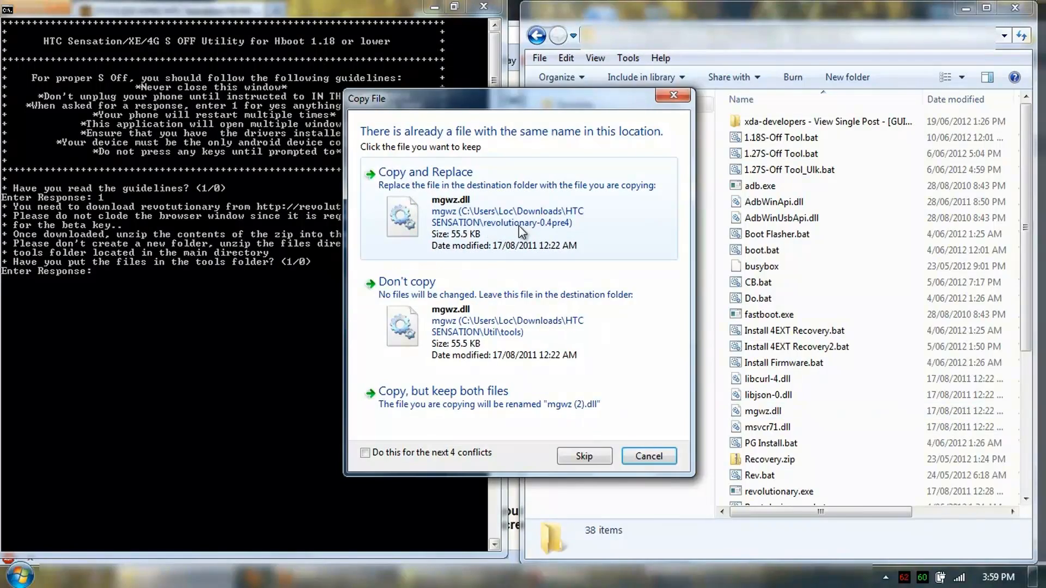
{"action": "left_click", "coordinate": [649, 456]}
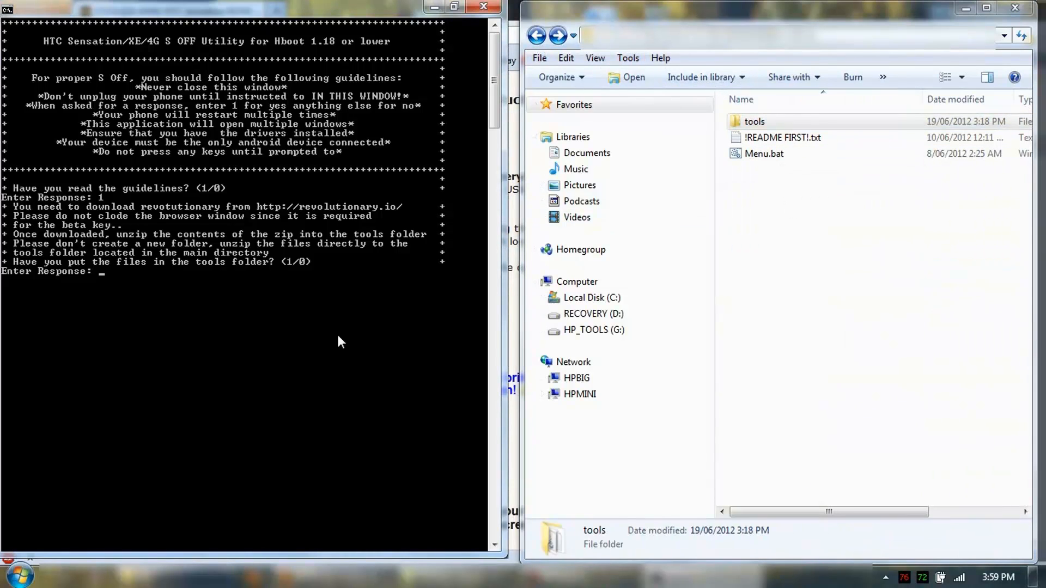
Confirm files are in tools (1), then continue once the phone is attached
{"action": "type", "text": "1"}
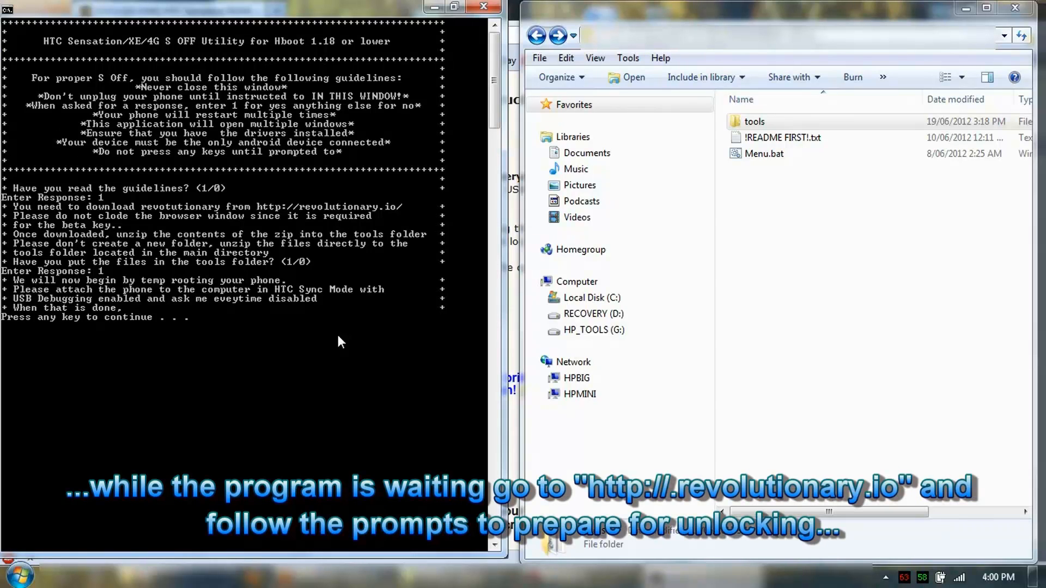
{"action": "key", "text": "enter"}
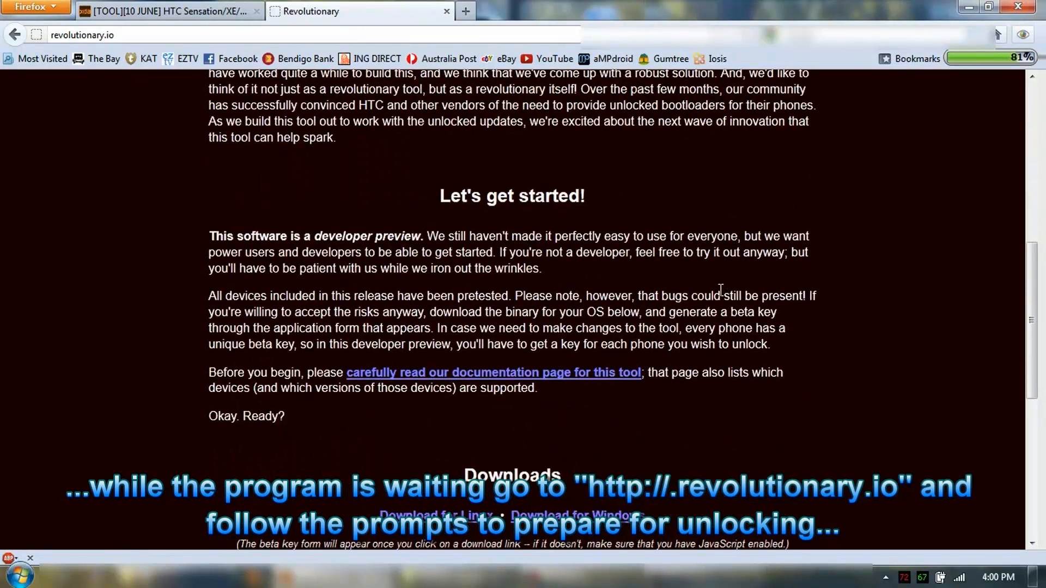
Download the Windows Revolutionary release to reveal the beta key form
{"action": "scroll", "scroll_direction": "down", "scroll_amount": 3}
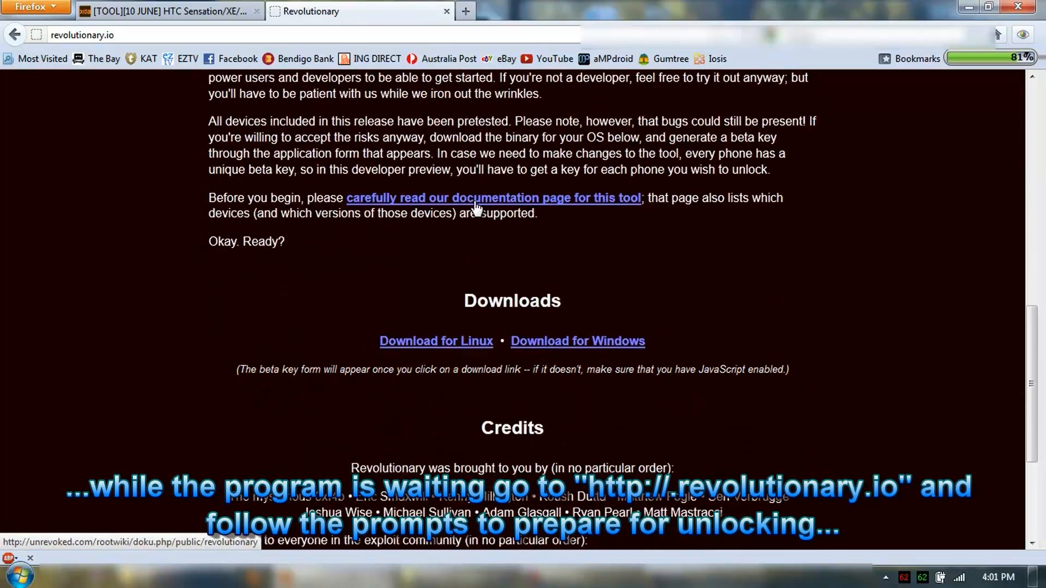
{"action": "left_click", "coordinate": [577, 341]}
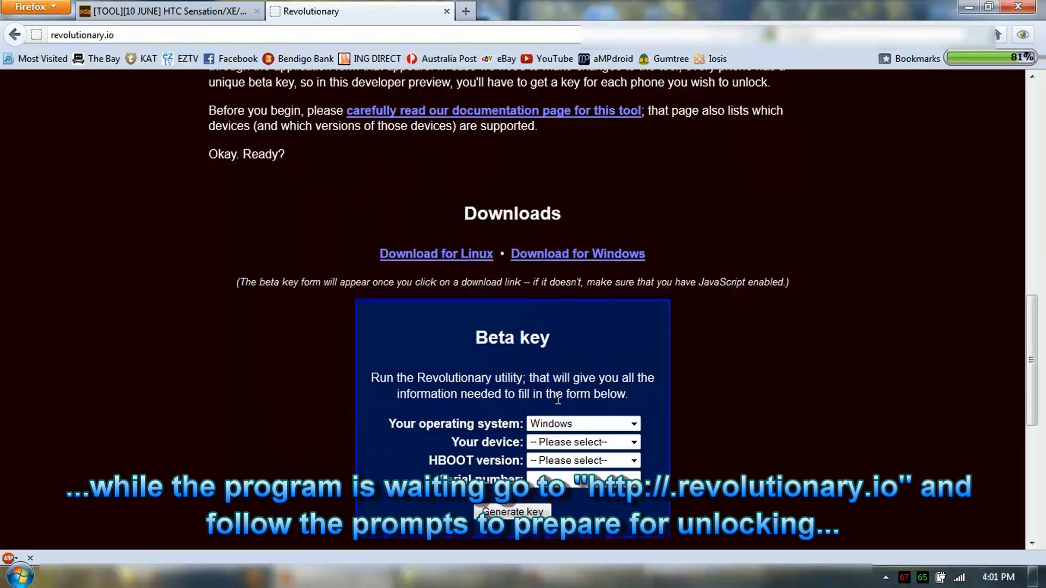
{"action": "scroll", "scroll_direction": "down", "scroll_amount": 3}
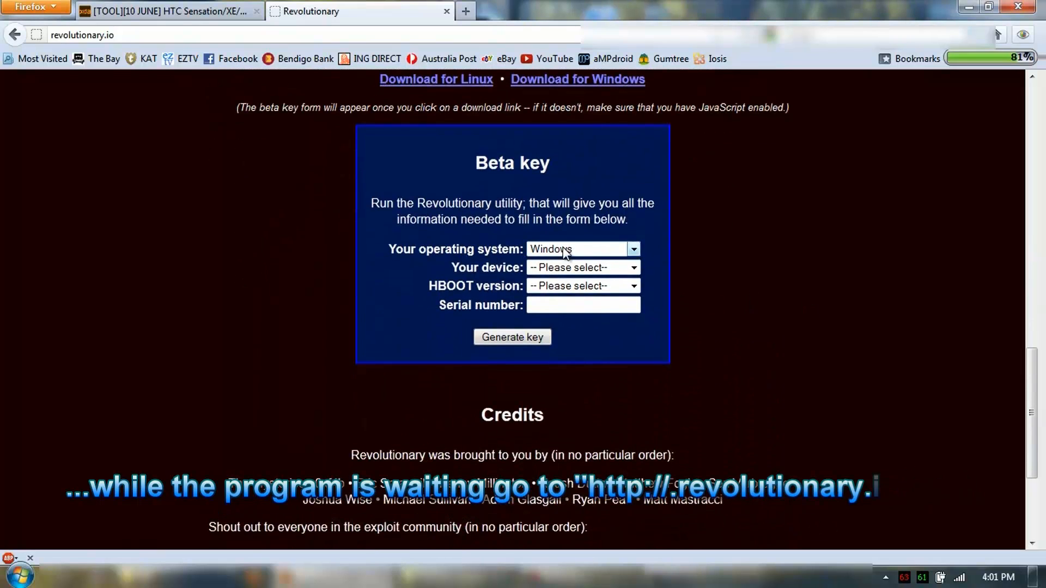
Choose HTC Sensation with HBOOT 1.18.0000 and generate the beta key
{"action": "left_click", "coordinate": [581, 268]}
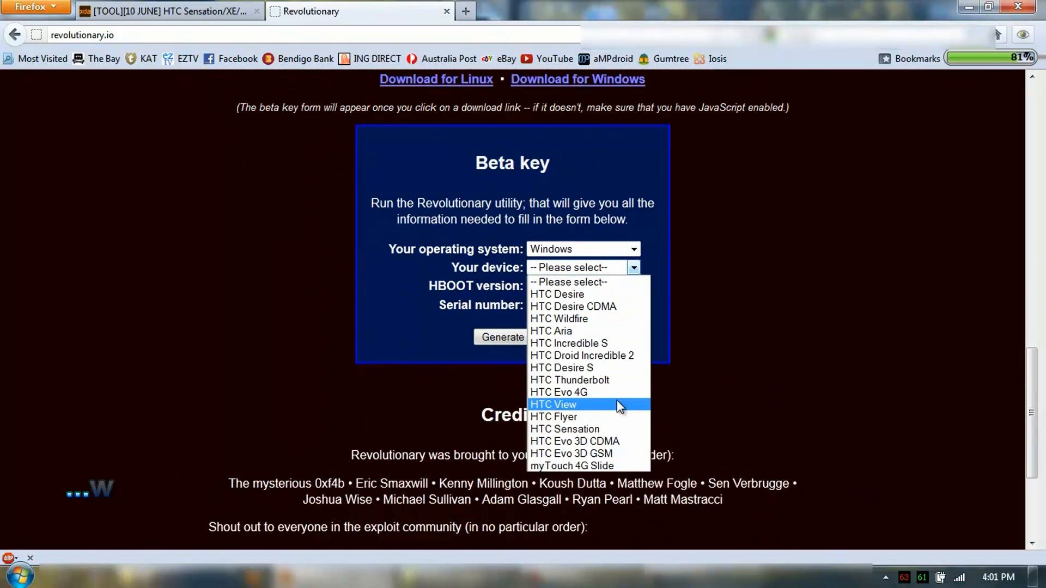
{"action": "left_click", "coordinate": [564, 430]}
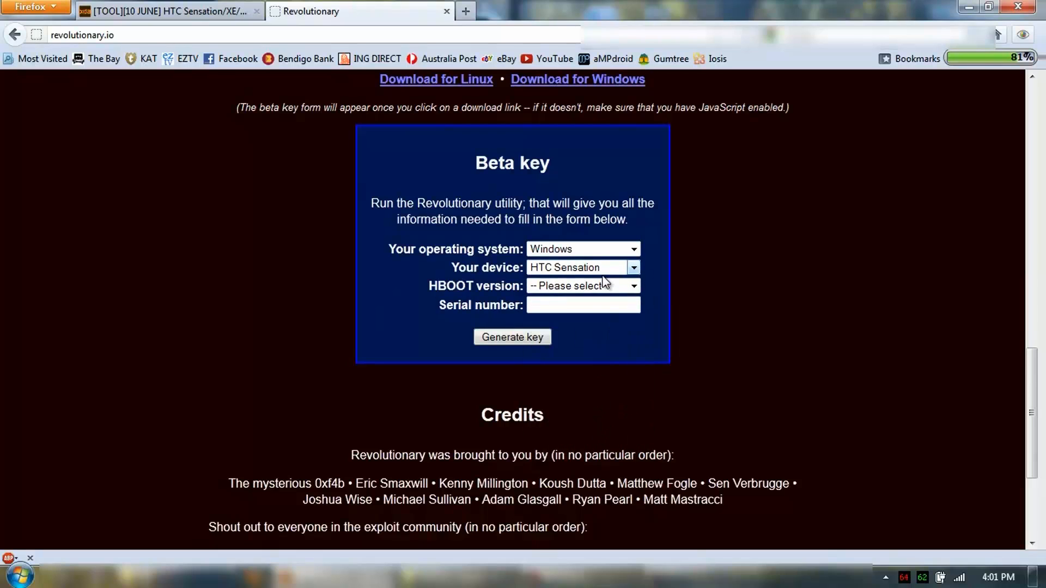
{"action": "left_click", "coordinate": [583, 286]}
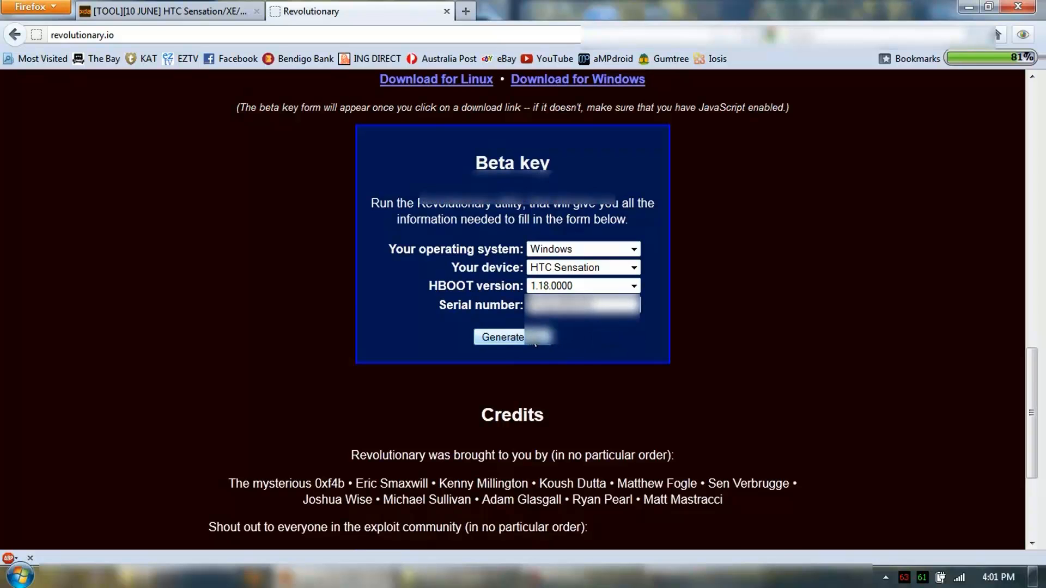
{"action": "left_click", "coordinate": [501, 337]}
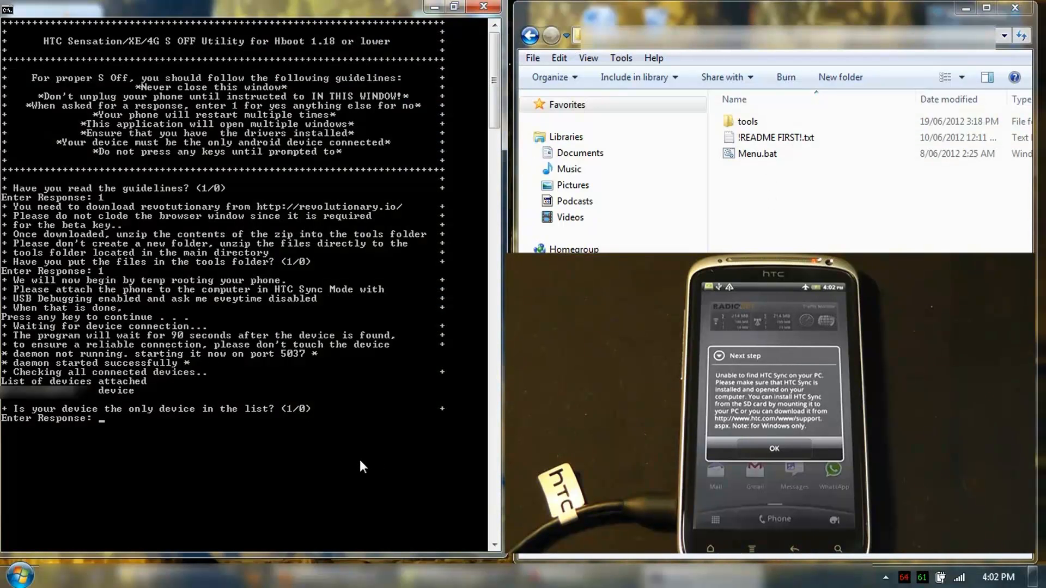
Answer 1 to confirm the phone is the only listed device
{"action": "type", "text": "1"}
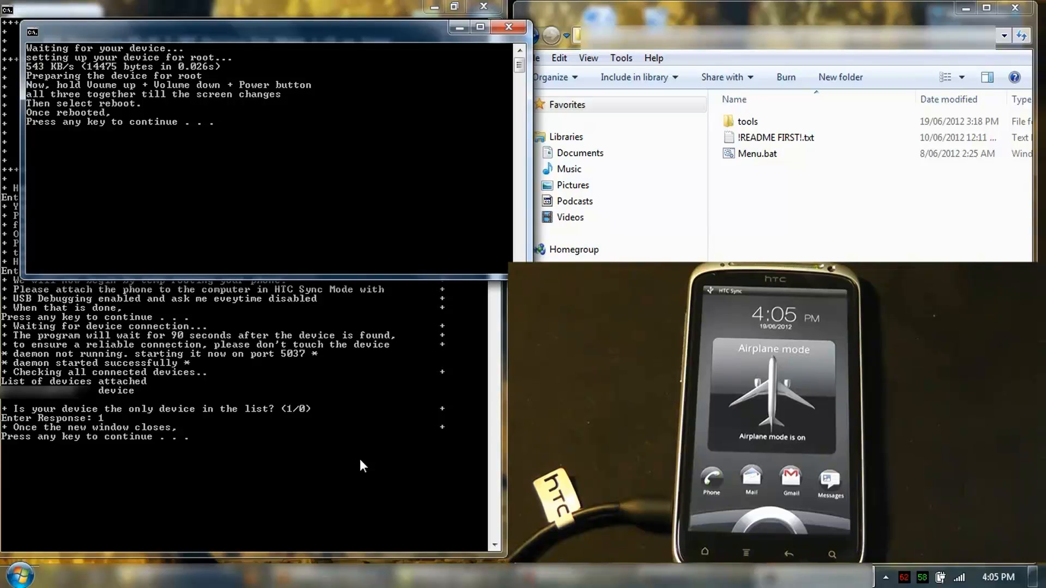
{"action": "mouse_move", "coordinate": [395, 200]}
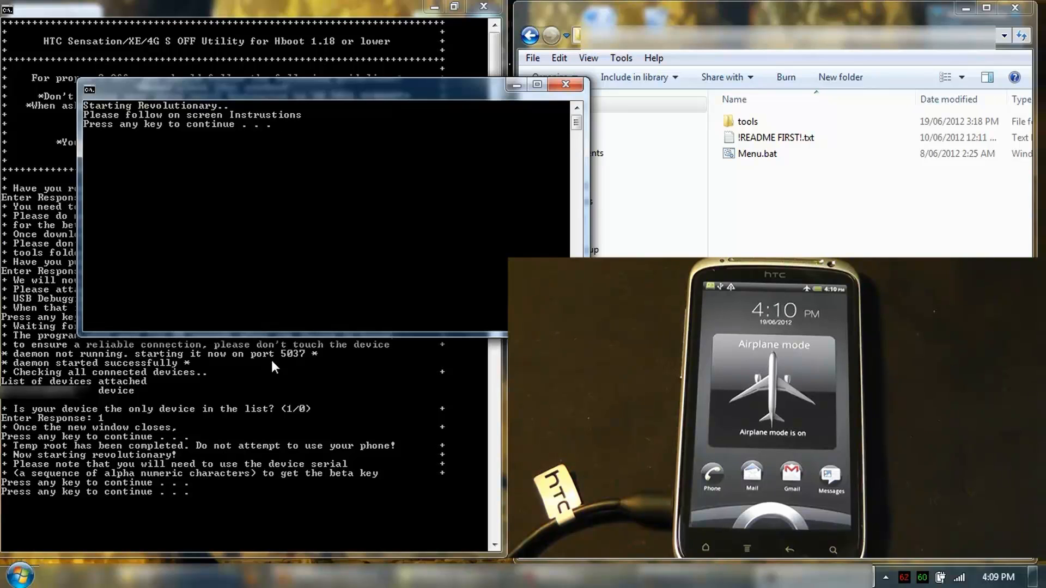
Continue past the 'Starting Revolutionary' message so it detects the phone
{"action": "key", "text": "enter"}
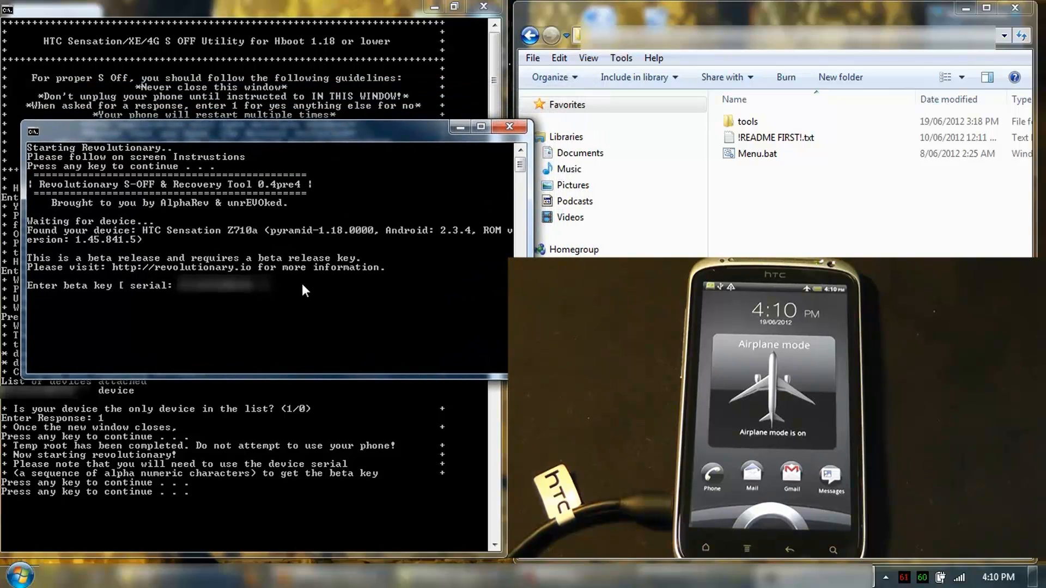
Paste the generated beta key into Revolutionary's prompt
{"action": "right_click", "coordinate": [305, 291]}
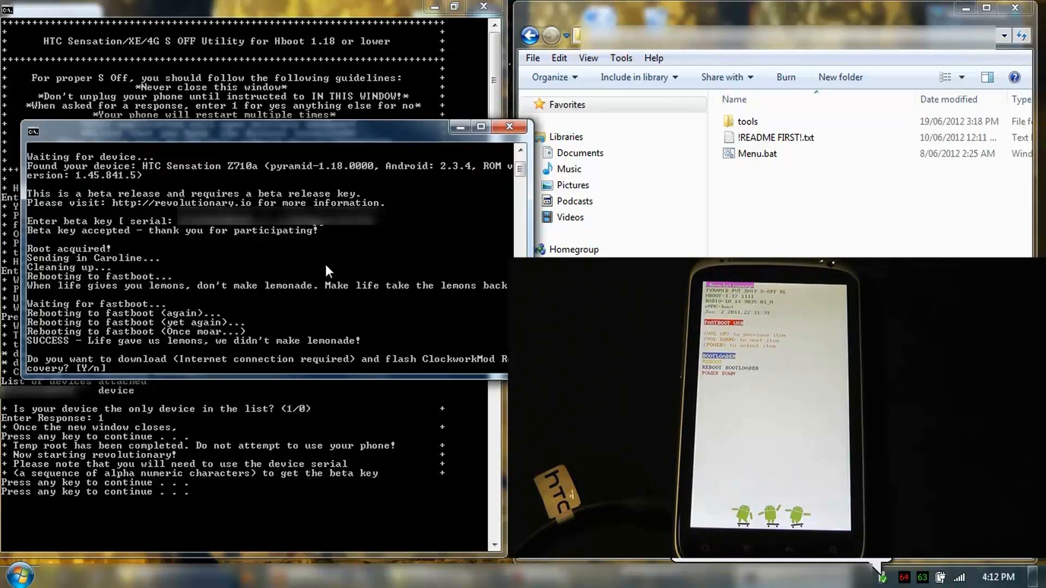
{"action": "mouse_move", "coordinate": [300, 288]}
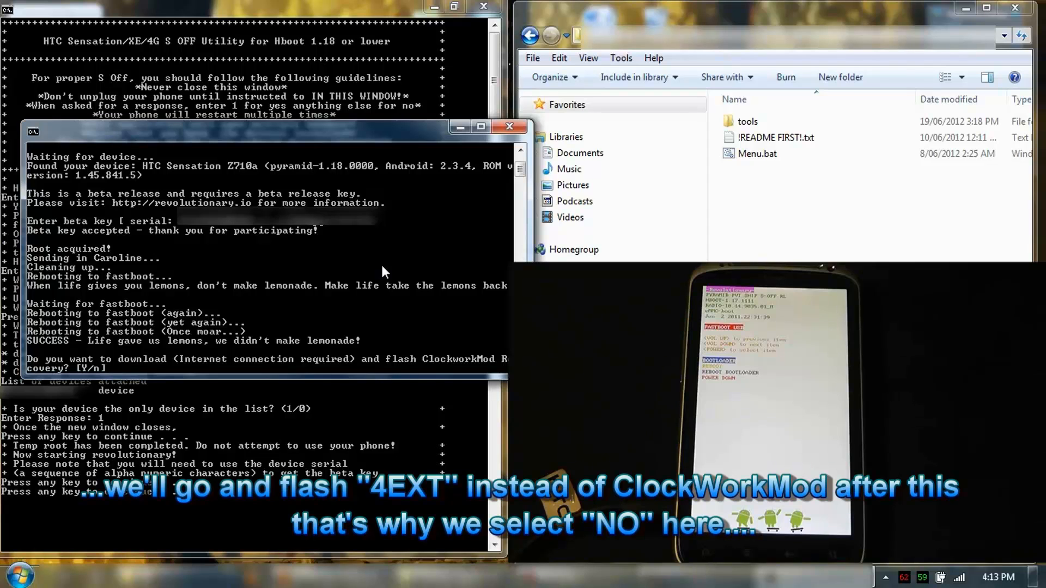
Answer n to the ClockworkMod recovery prompt, then close Revolutionary
{"action": "type", "text": "n"}
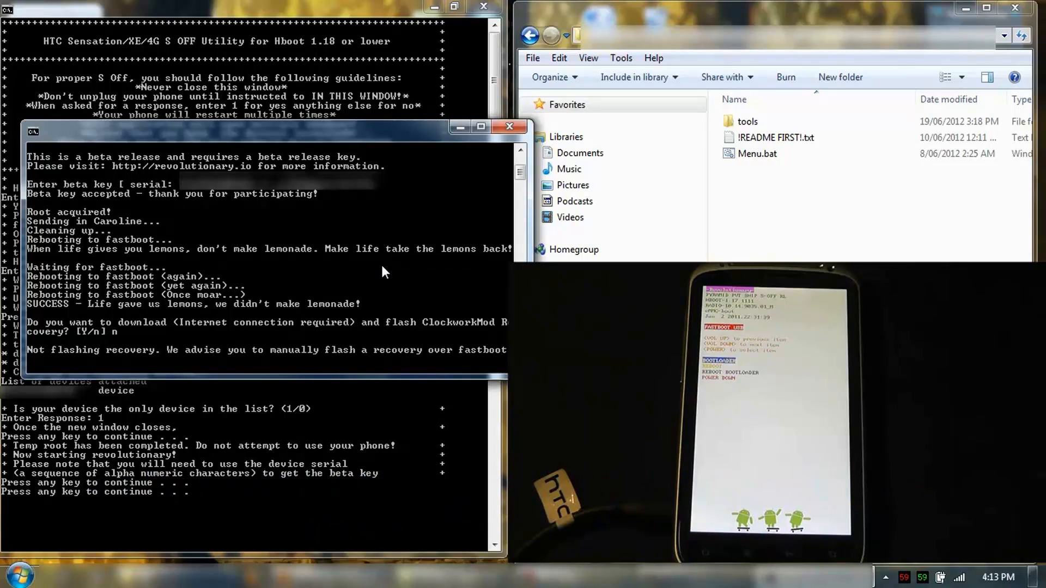
{"action": "left_click", "coordinate": [510, 127]}
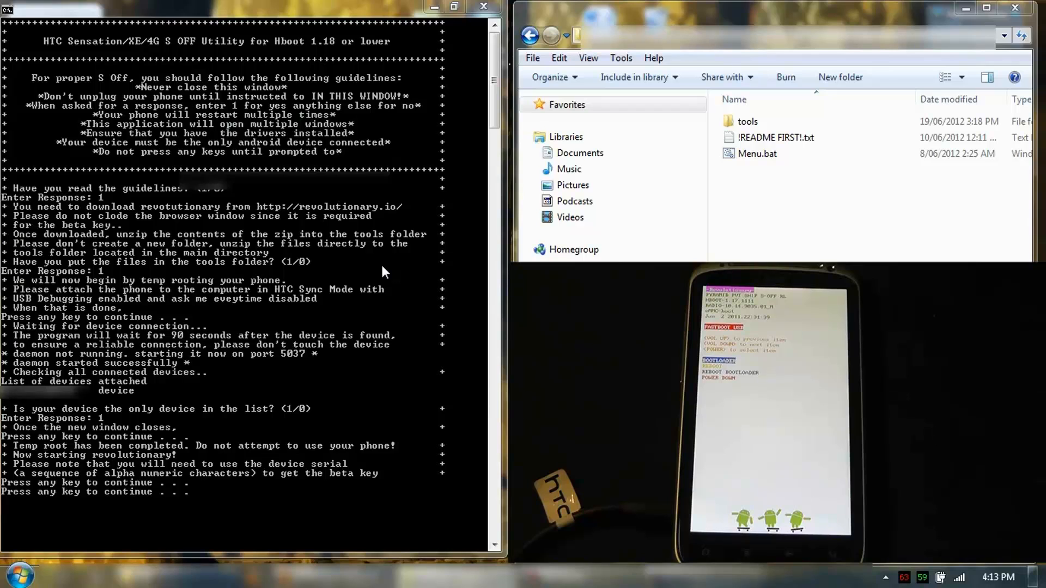